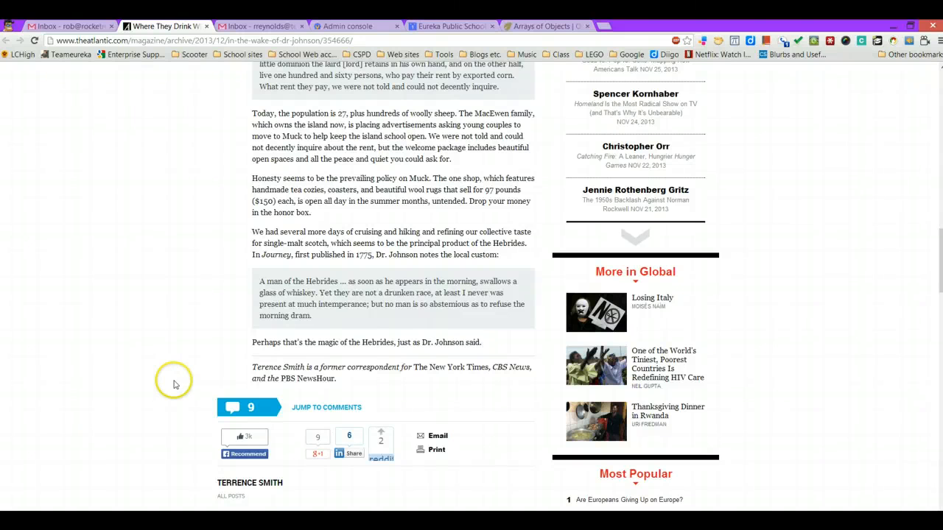
mouse_move(831, 56)
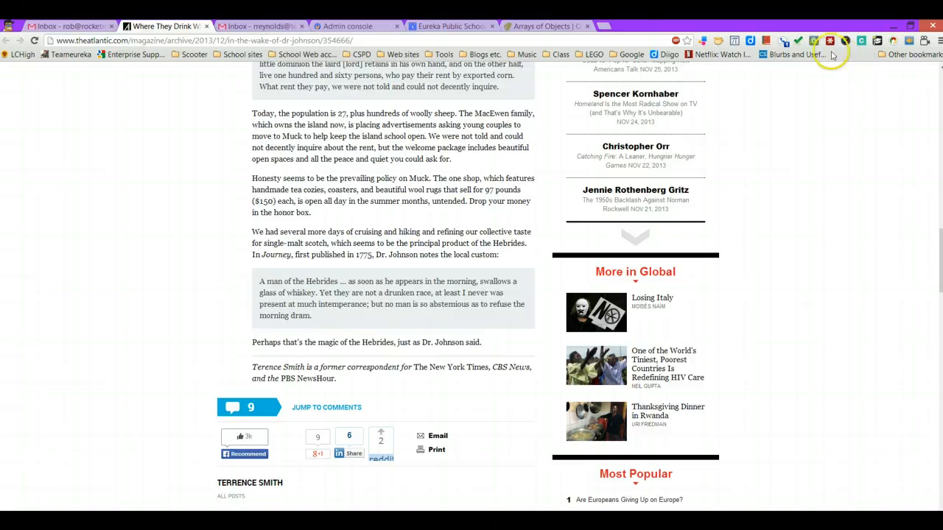
mouse_move(831, 230)
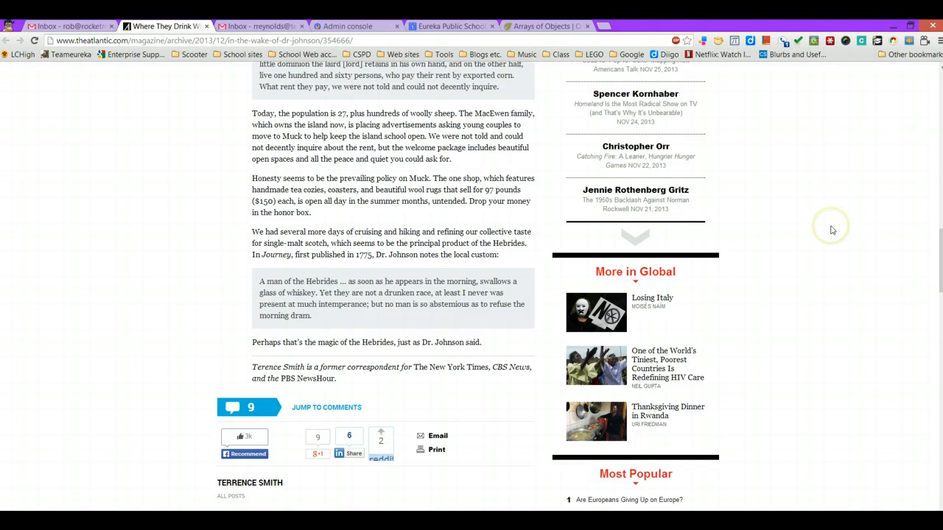
mouse_move(853, 322)
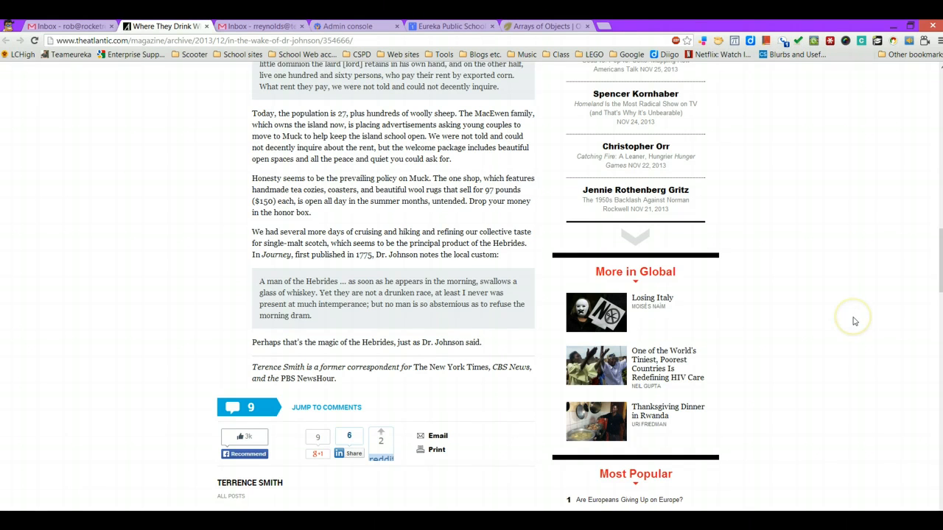
mouse_move(855, 321)
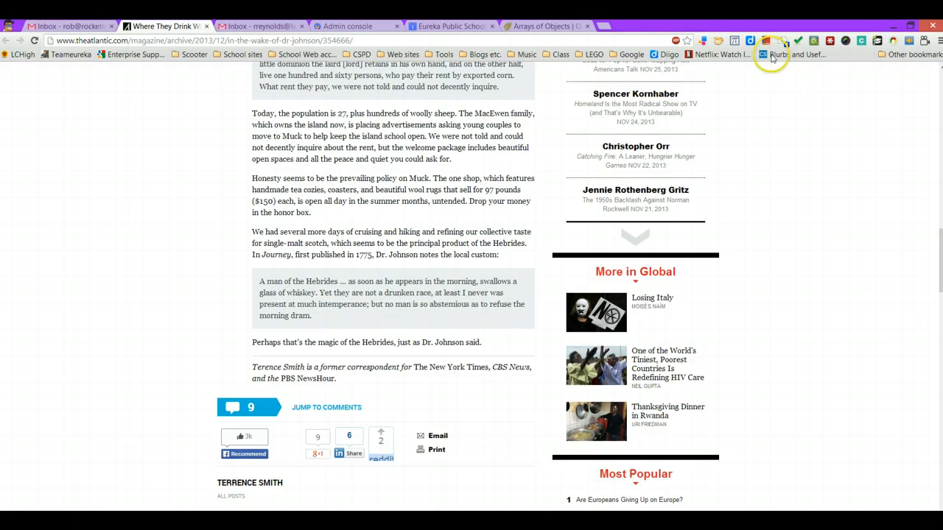
mouse_move(767, 41)
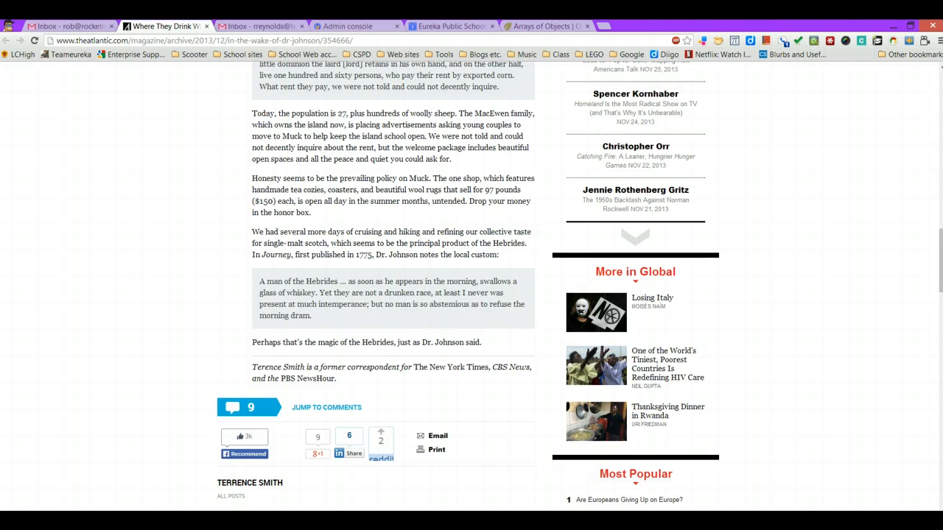
Show Chrome's Extensions page via Tools and scroll to Select and Speak and Google Dictionary
left_click(939, 41)
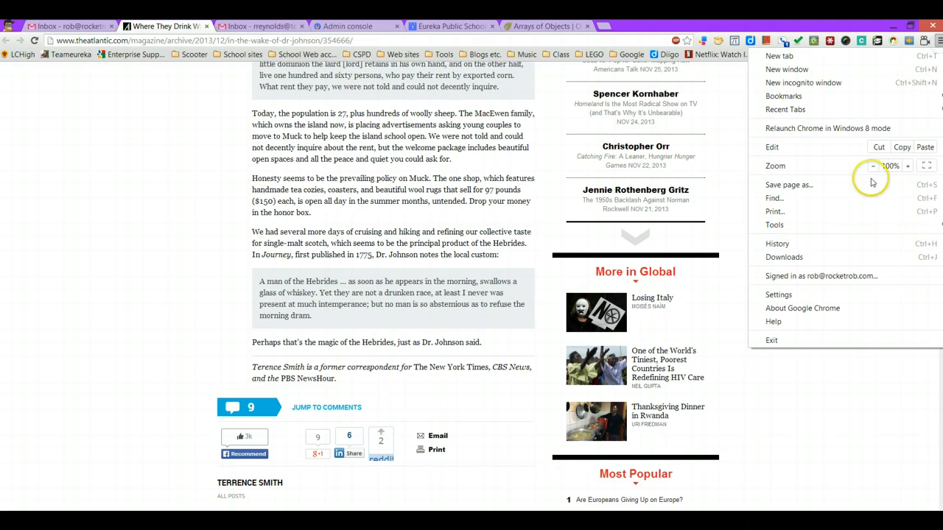
left_click(775, 224)
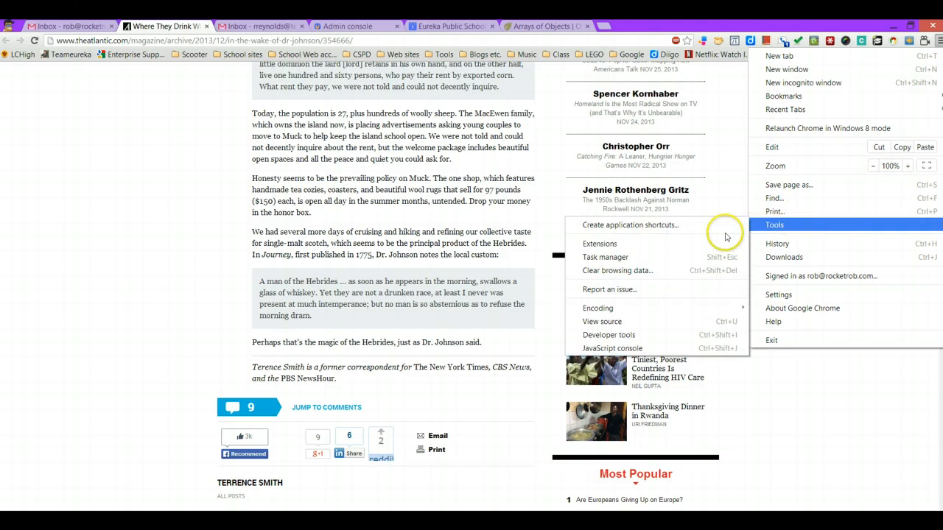
left_click(599, 243)
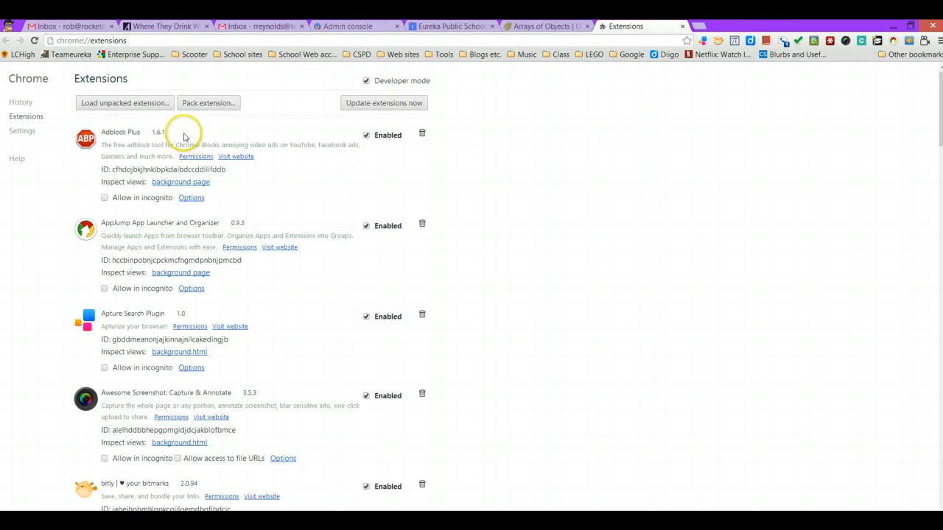
scroll("down", 3)
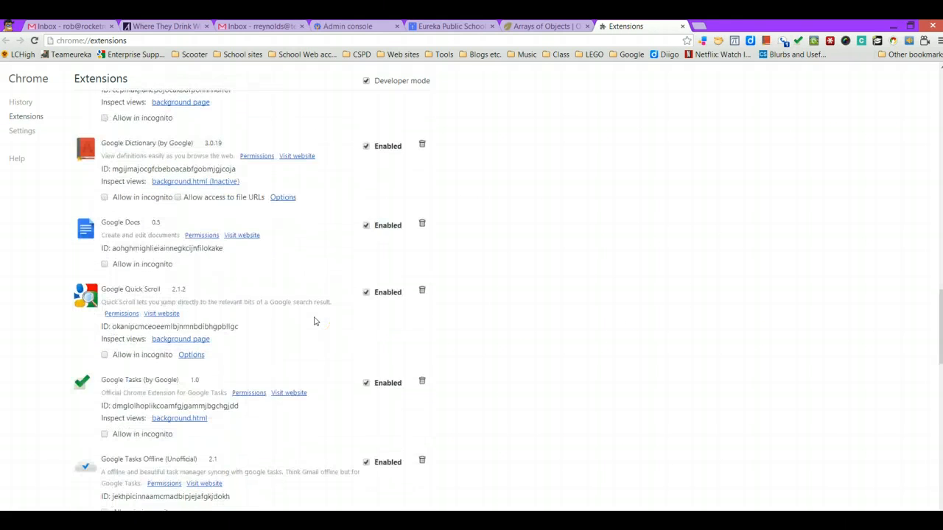
scroll("down", 3)
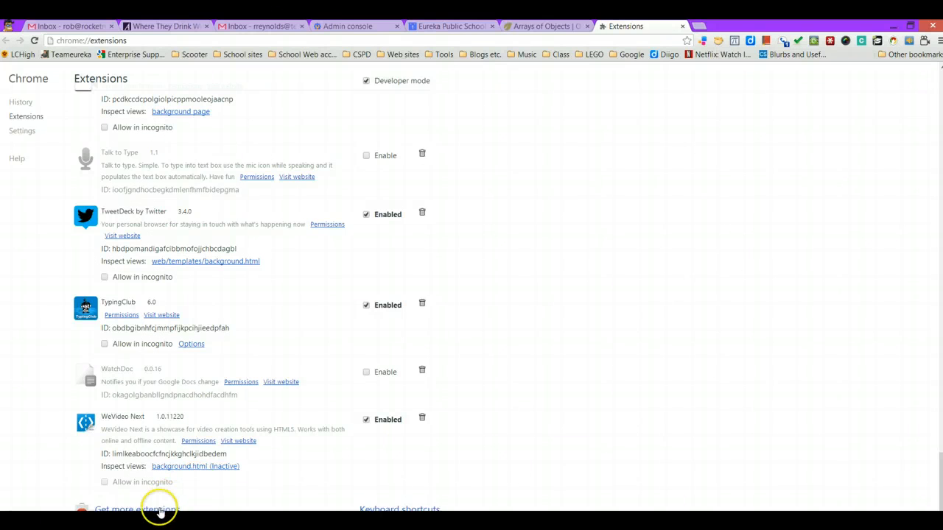
mouse_move(578, 323)
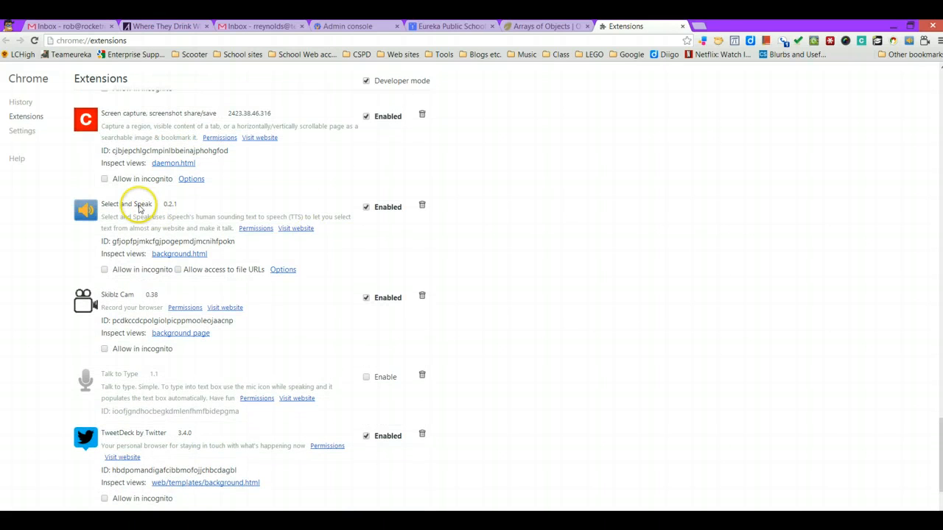
scroll("down", 3)
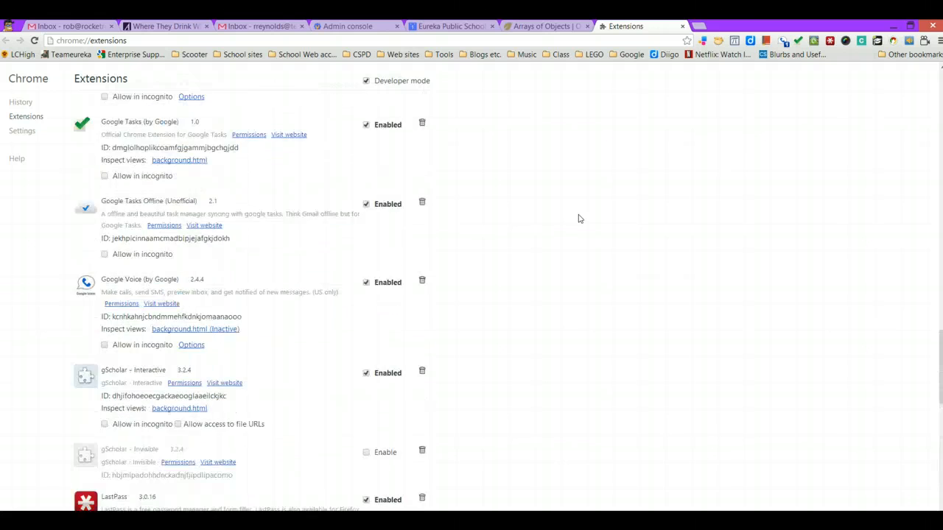
scroll("up", 3)
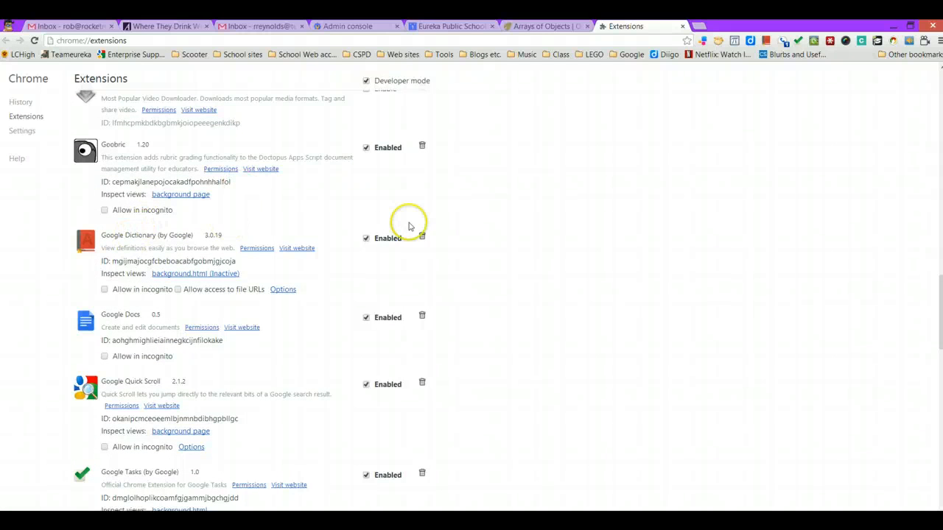
mouse_move(684, 35)
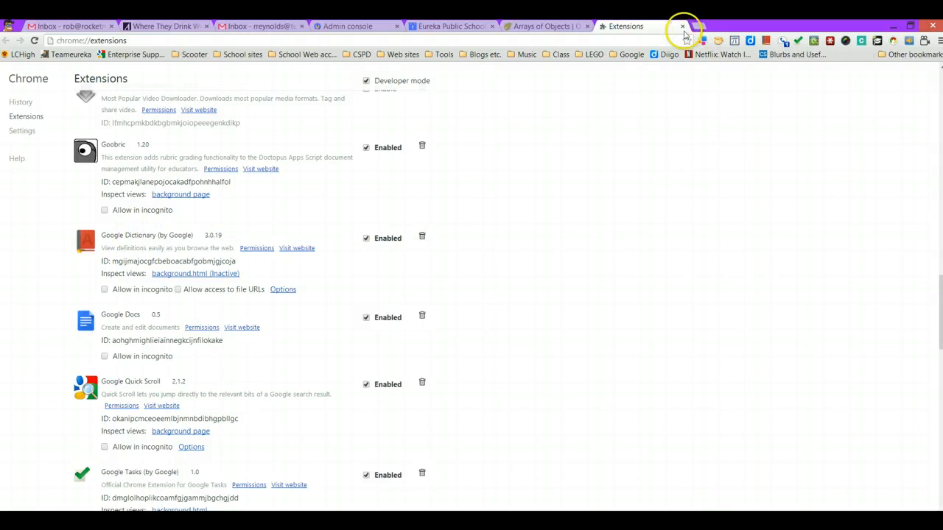
Close the Extensions tab and scroll the Atlantic whiskey article to the Dr. Johnson Hebrides quote
left_click(683, 26)
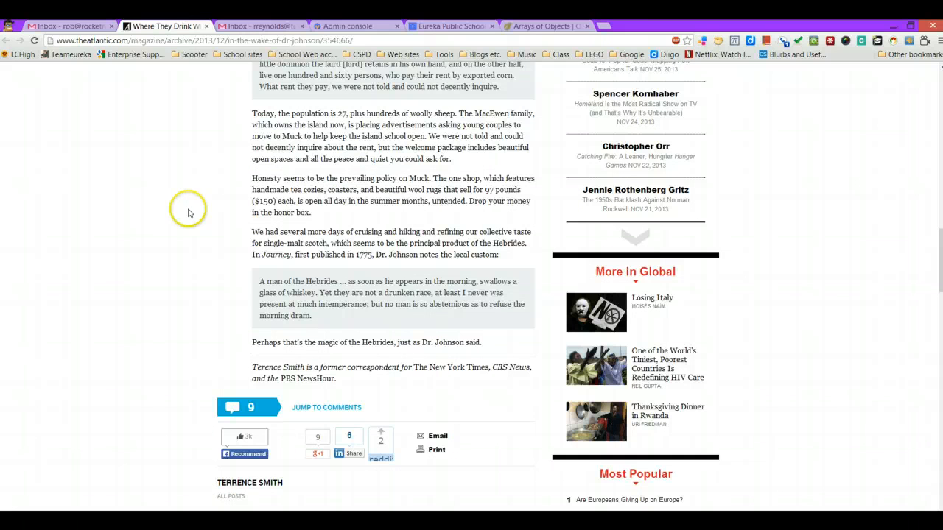
mouse_move(183, 232)
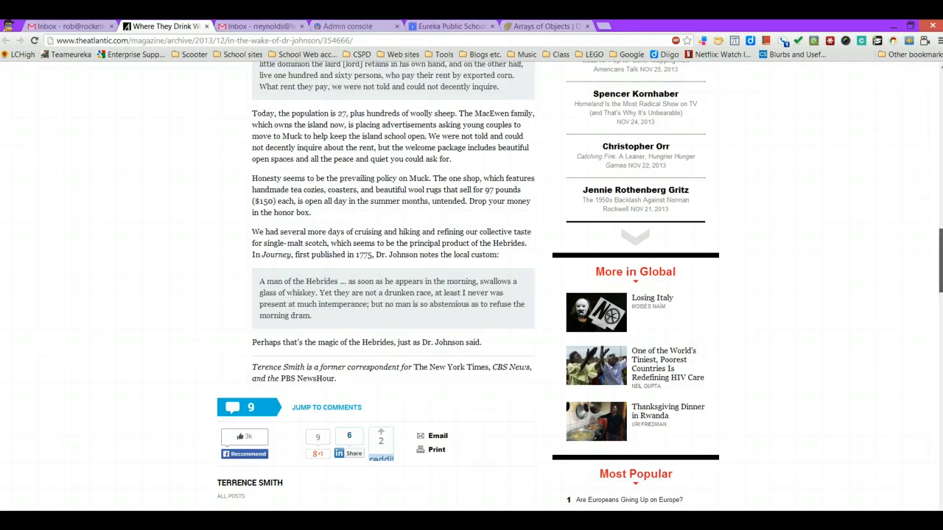
scroll("up", 3)
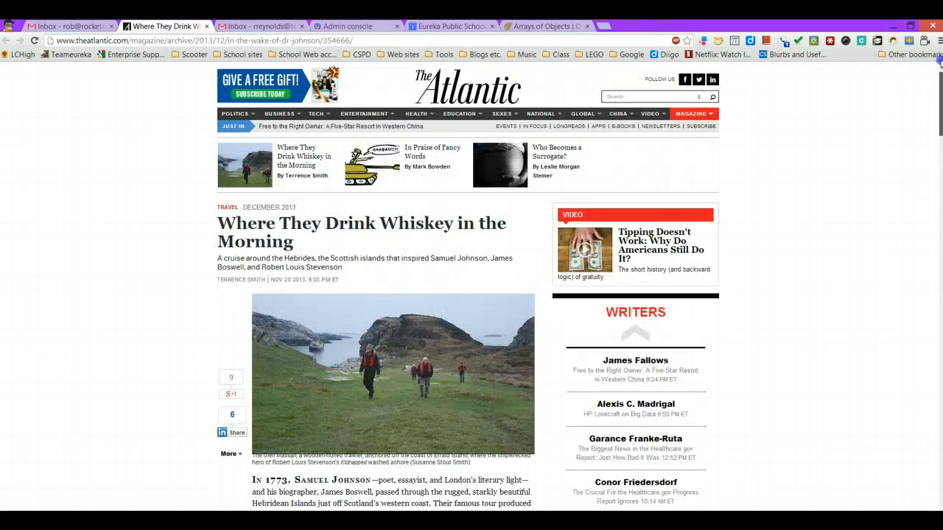
scroll("down", 3)
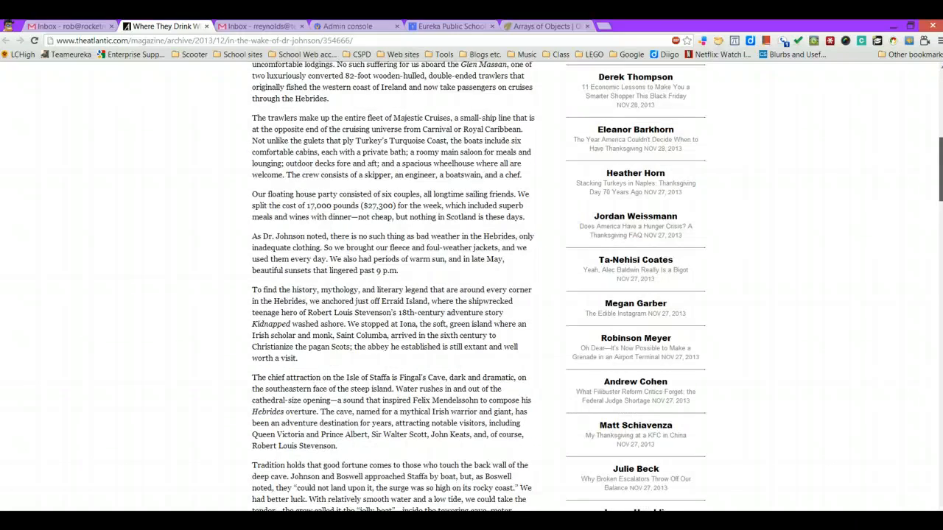
scroll("down", 3)
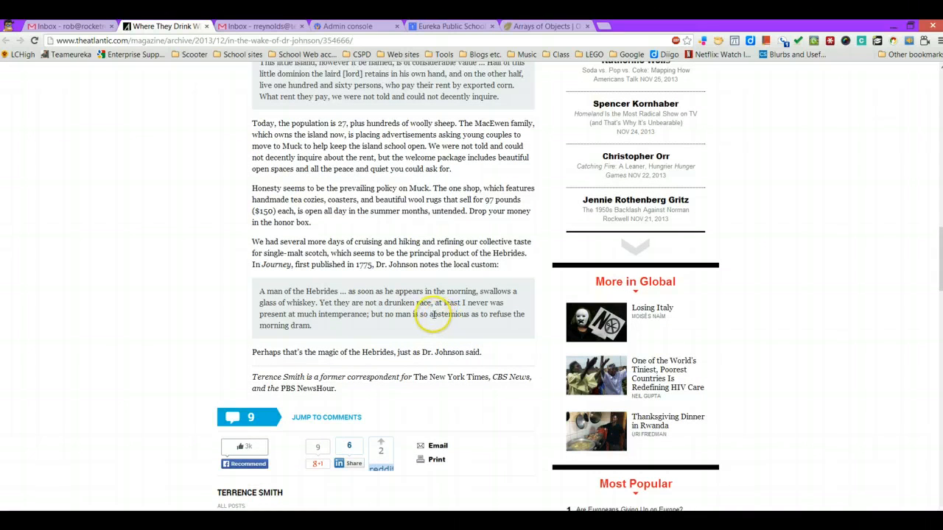
Look up 'abstemious' in the Hebrides quote with the Google Dictionary pop-up
double_click(449, 314)
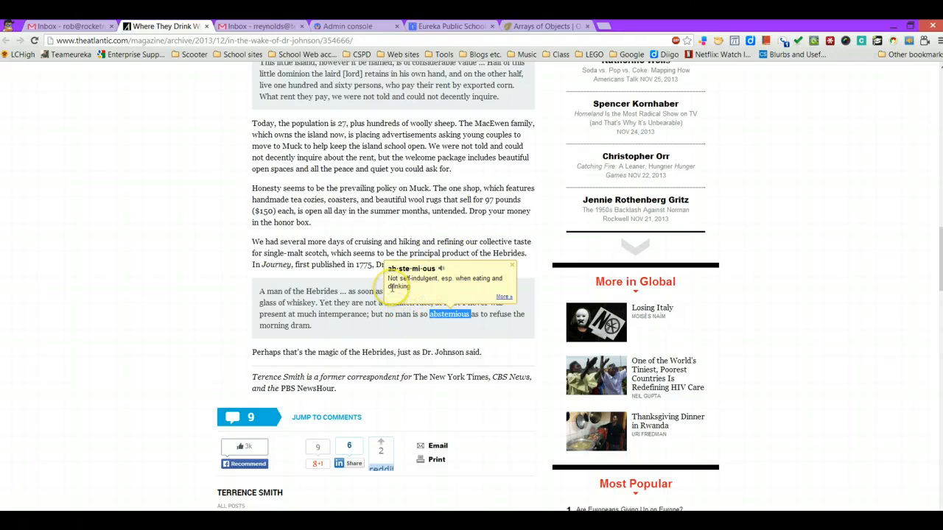
mouse_move(435, 286)
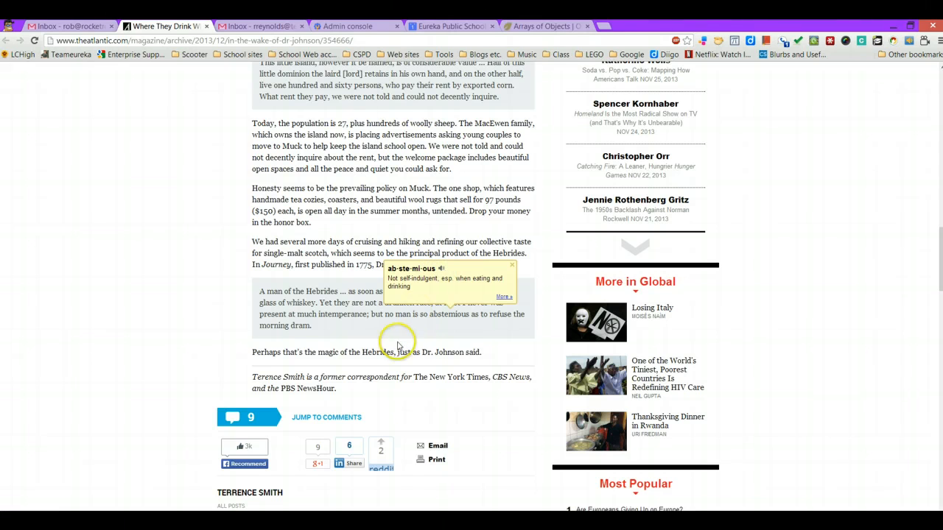
mouse_move(413, 341)
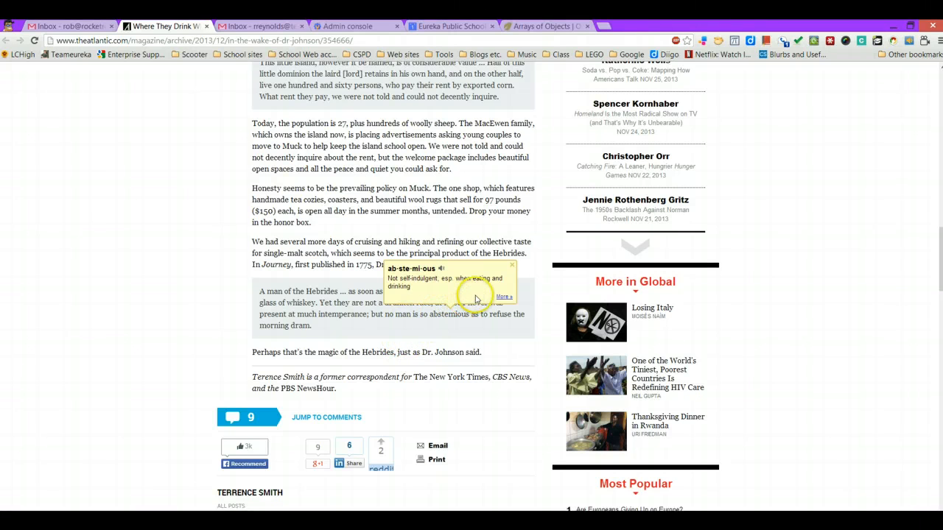
mouse_move(513, 266)
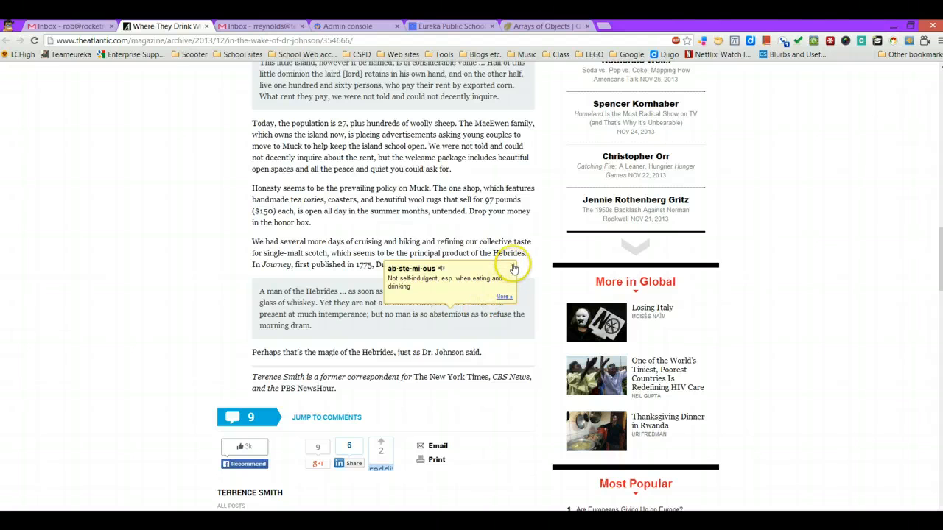
mouse_move(411, 327)
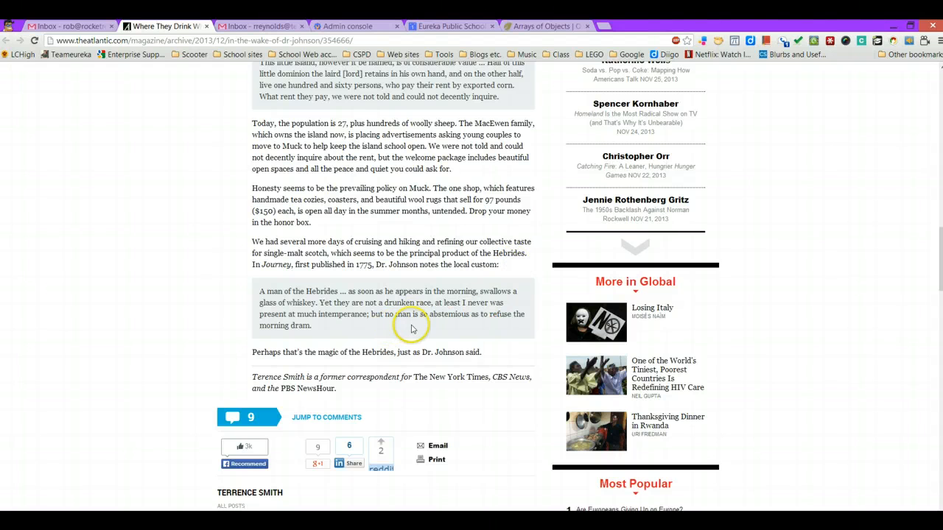
mouse_move(784, 302)
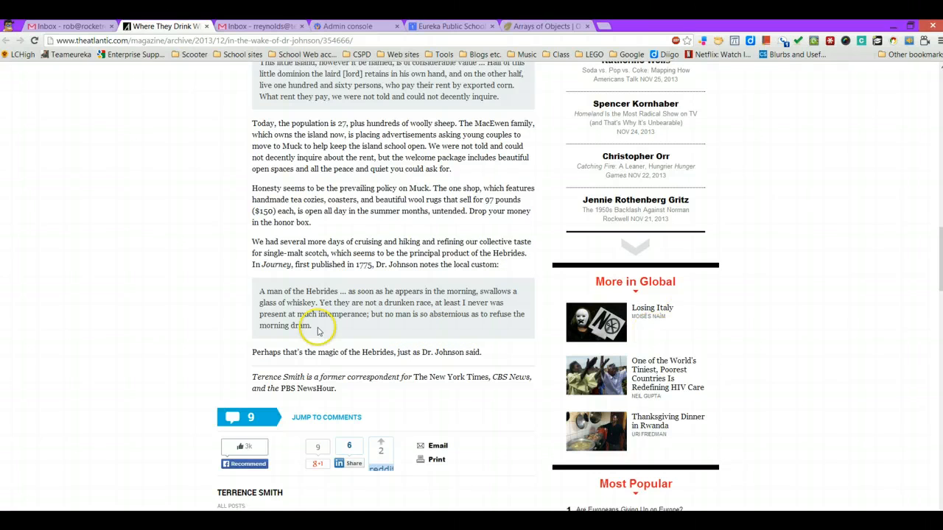
mouse_move(174, 282)
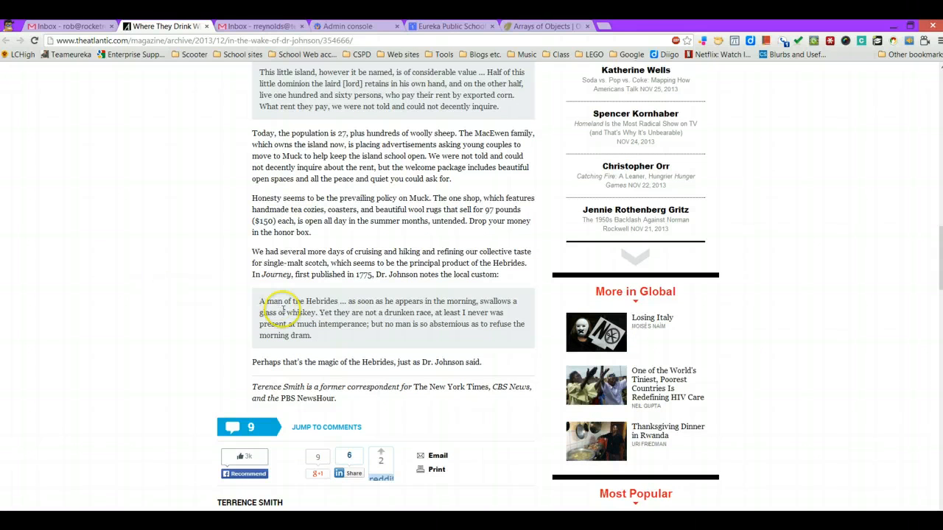
mouse_move(376, 404)
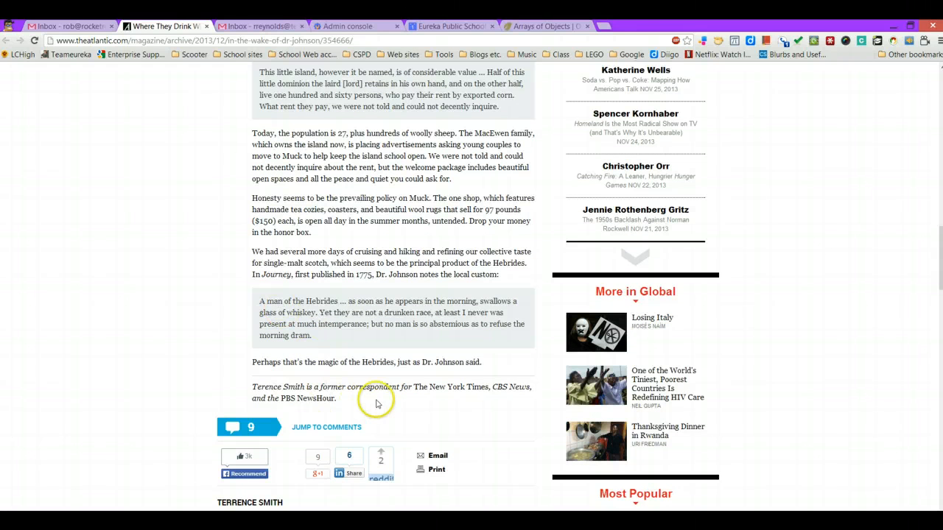
mouse_move(464, 297)
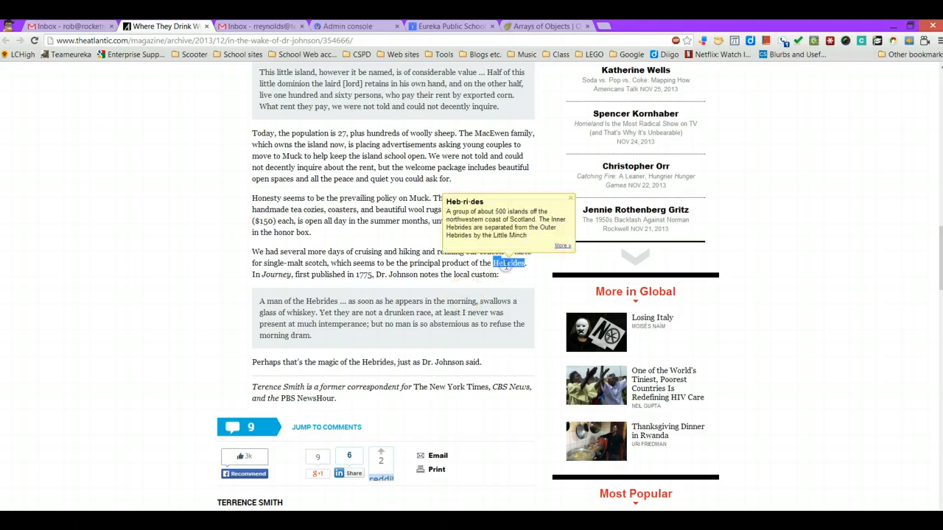
mouse_move(480, 249)
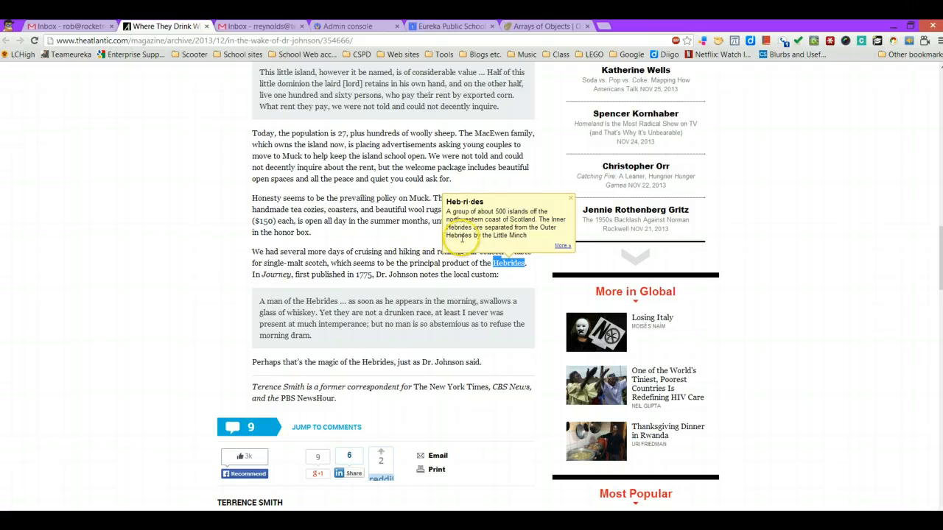
mouse_move(381, 241)
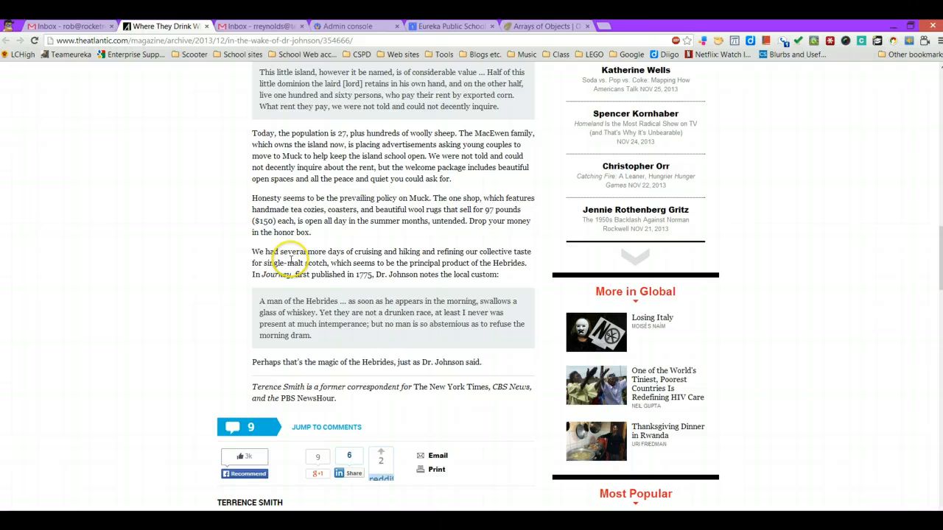
mouse_move(247, 227)
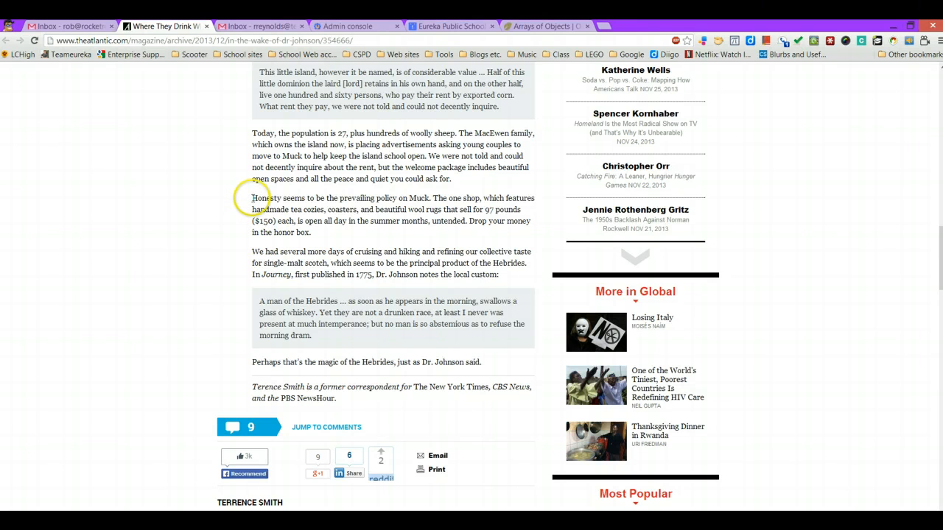
Select the 'Honesty seems to be the prevailing policy' paragraph and bring up its Speak text menu
left_click_drag(252, 197, 312, 233)
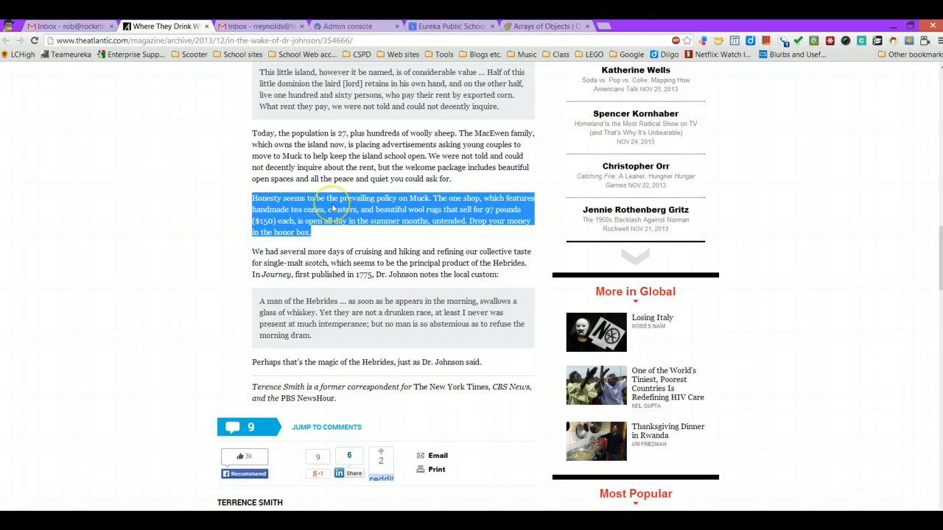
right_click(336, 221)
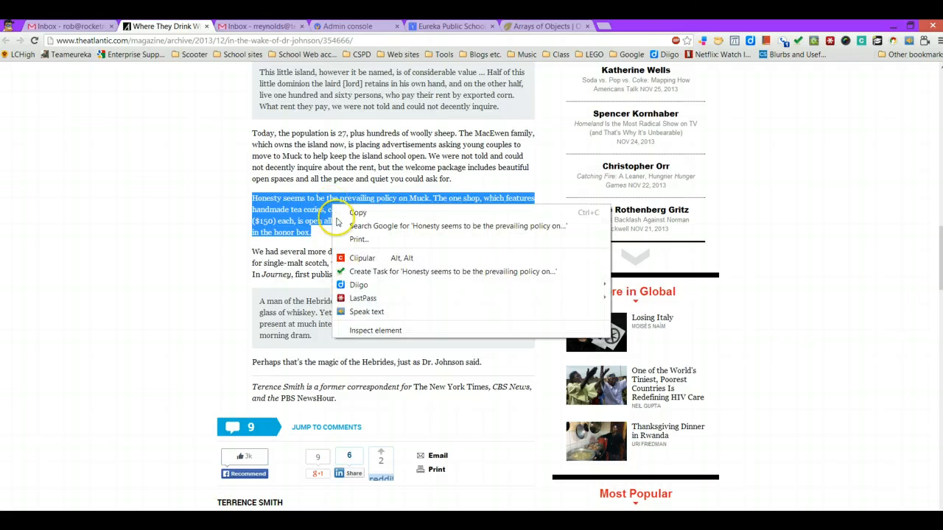
mouse_move(365, 313)
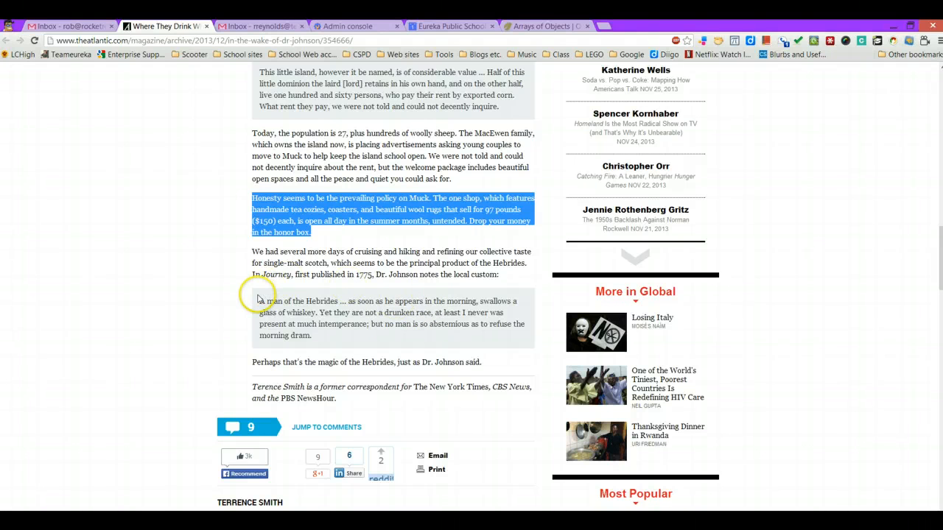
mouse_move(209, 300)
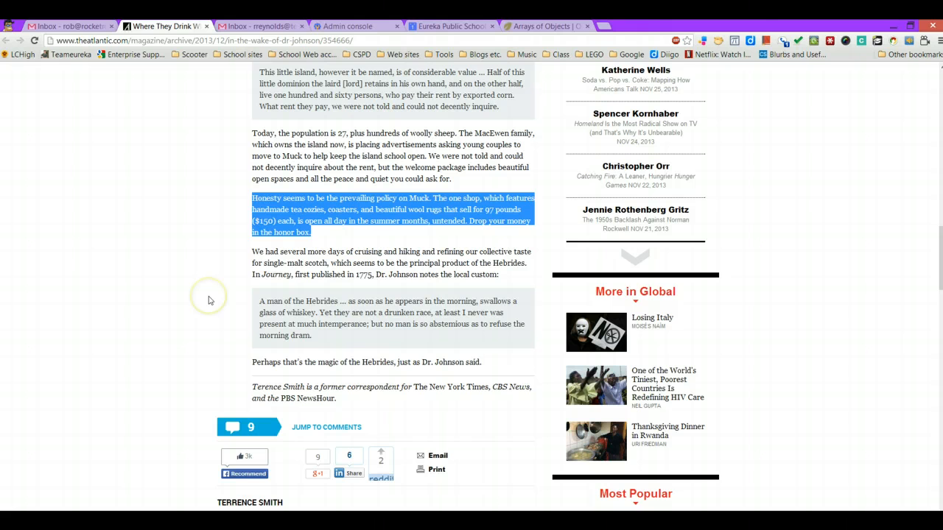
mouse_move(179, 276)
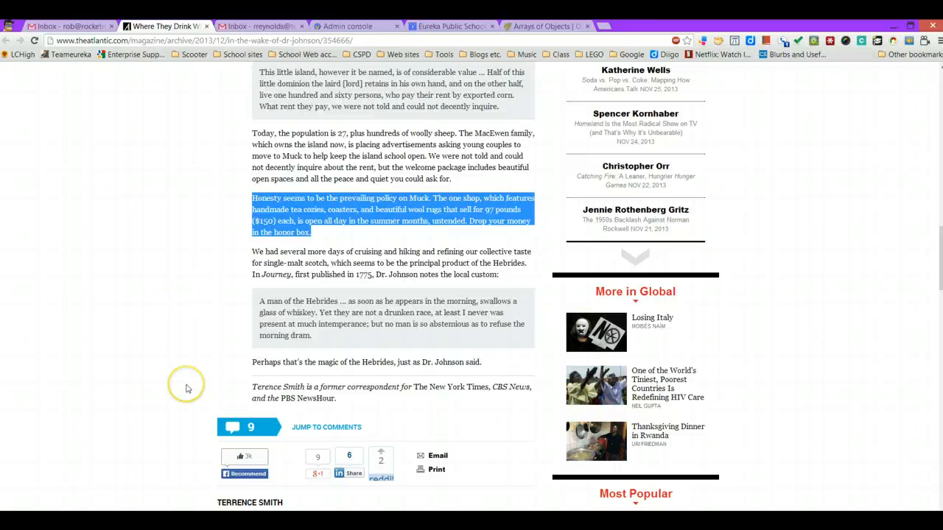
mouse_move(159, 449)
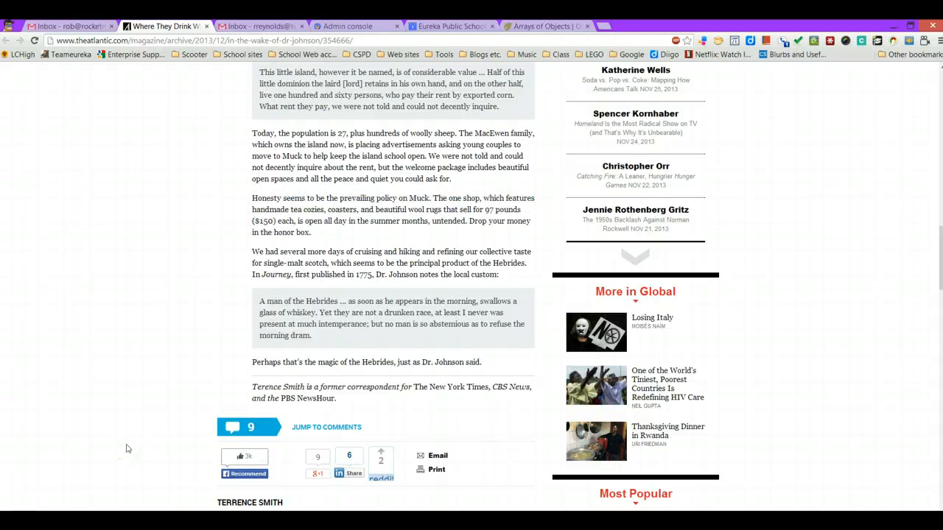
mouse_move(816, 175)
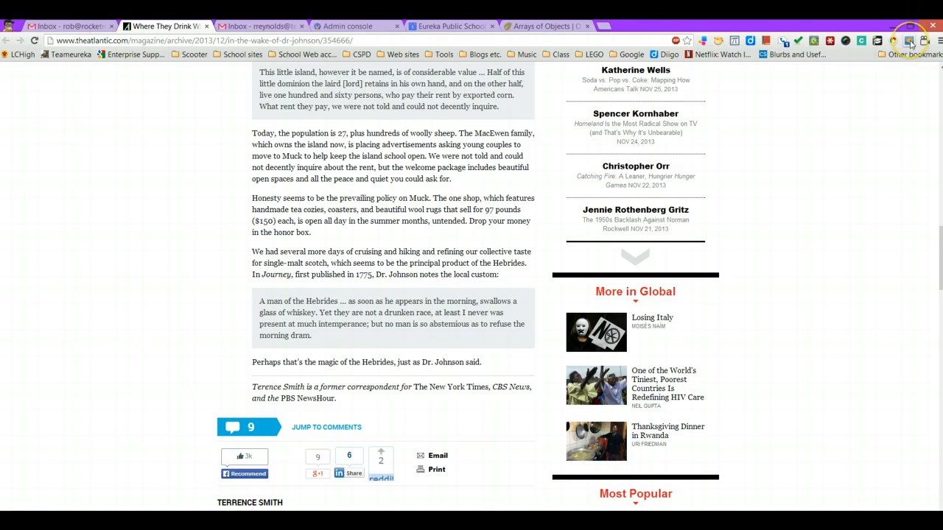
Show the Select and Speak playback panel from its toolbar icon
left_click(910, 42)
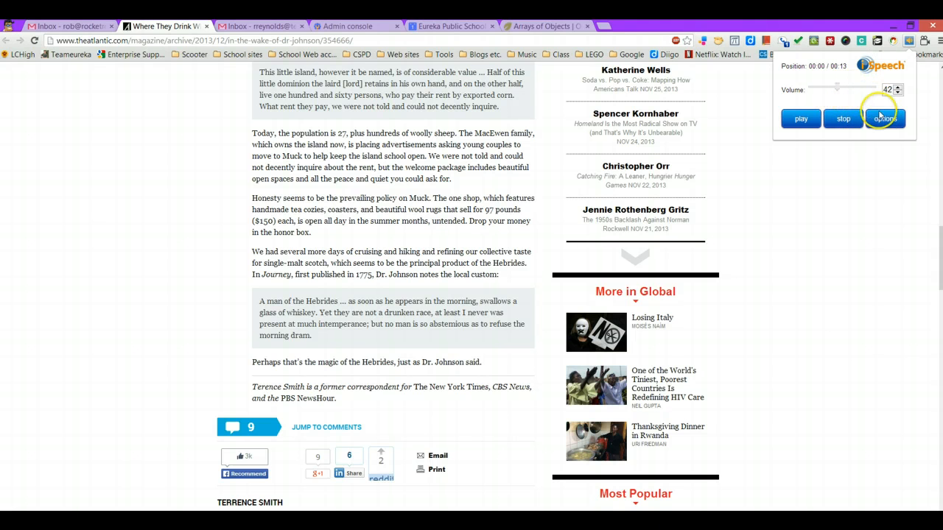
Show the Select and Speak settings for voice, volume, speed and shortcuts
left_click(884, 118)
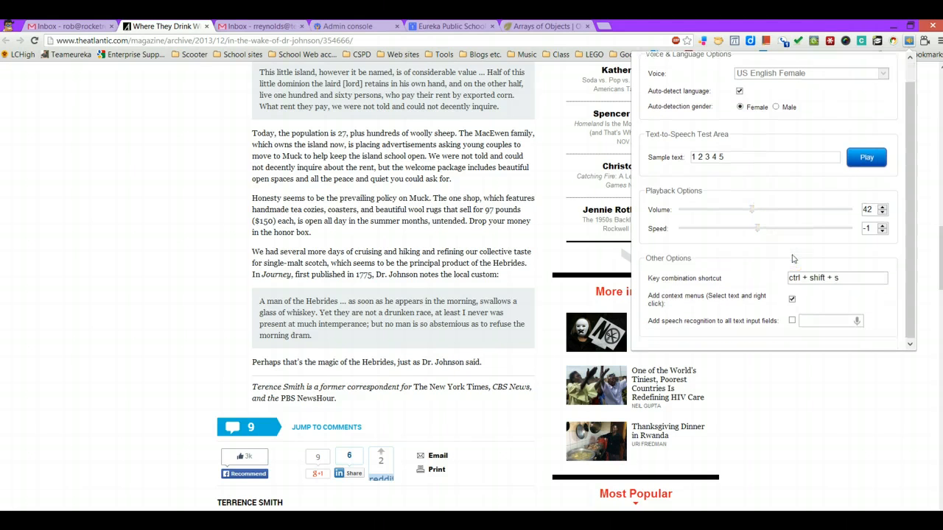
mouse_move(787, 247)
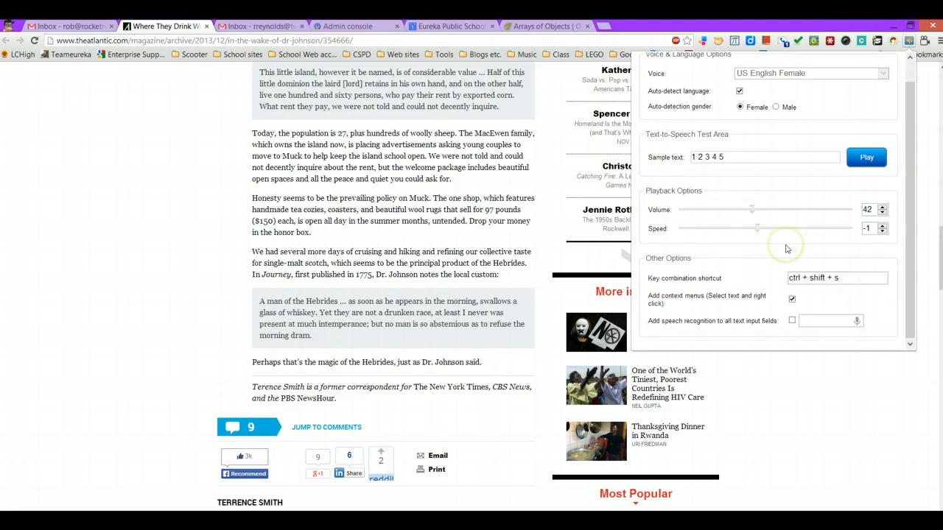